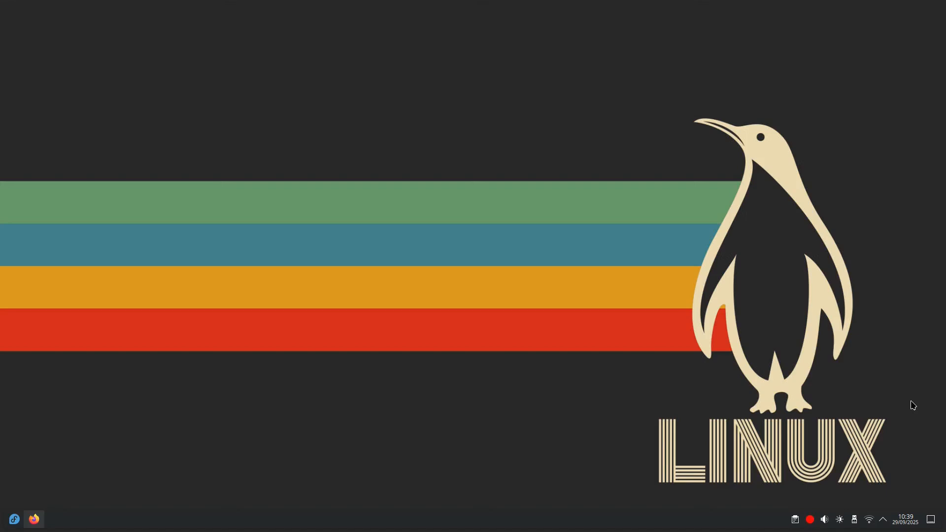
mouse_move(892, 346)
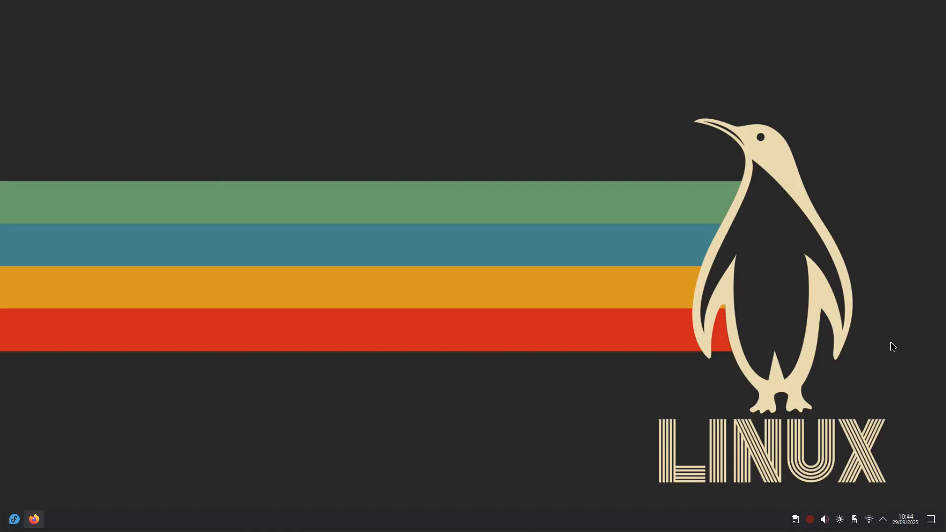
Launch Firefox from the panel so the Firefox download page shows with Brave and Tor tabs.
left_click(34, 519)
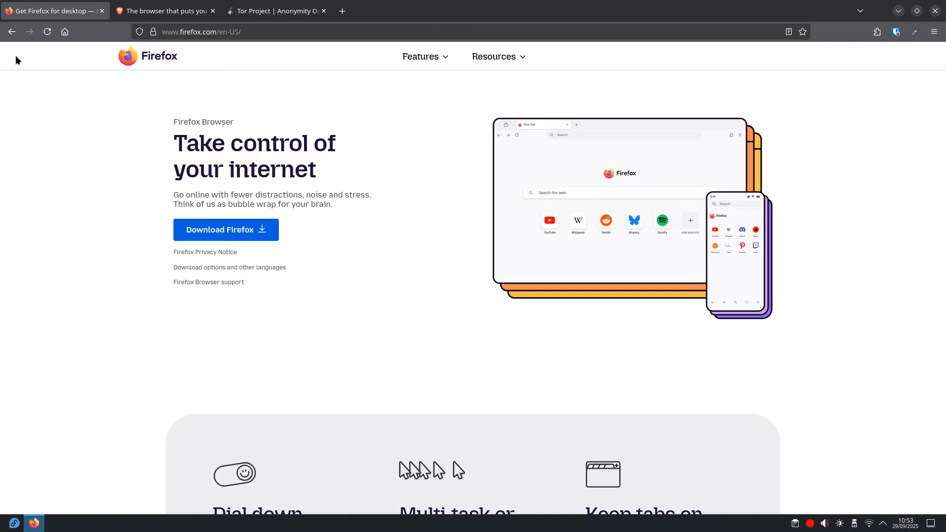
Show the brave.com 'The browser that puts you first' homepage.
left_click(165, 11)
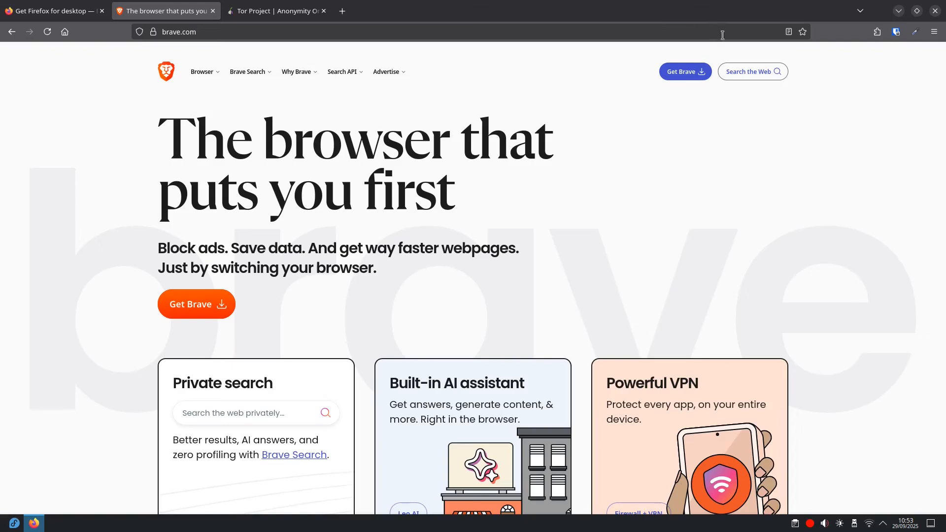
mouse_move(276, 10)
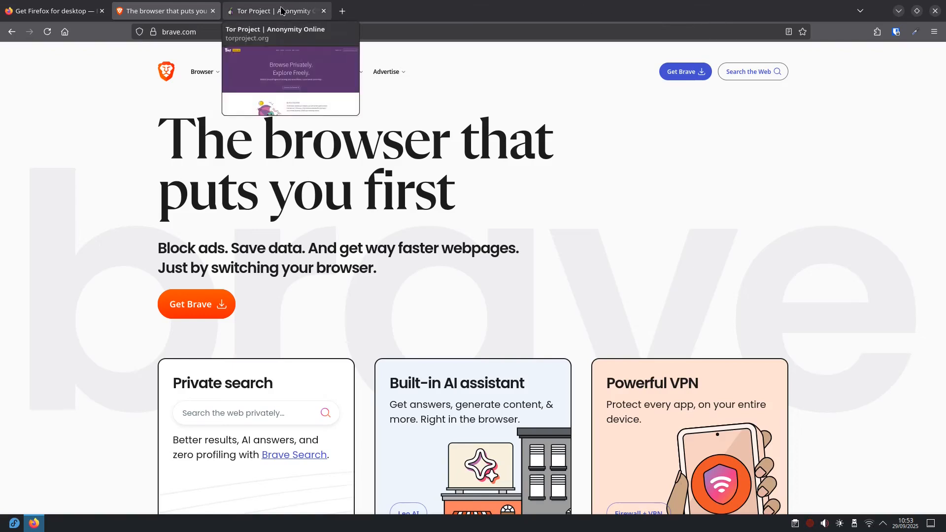
Show the Tor Project page before moving to the uBlock Origin extension site.
left_click(276, 11)
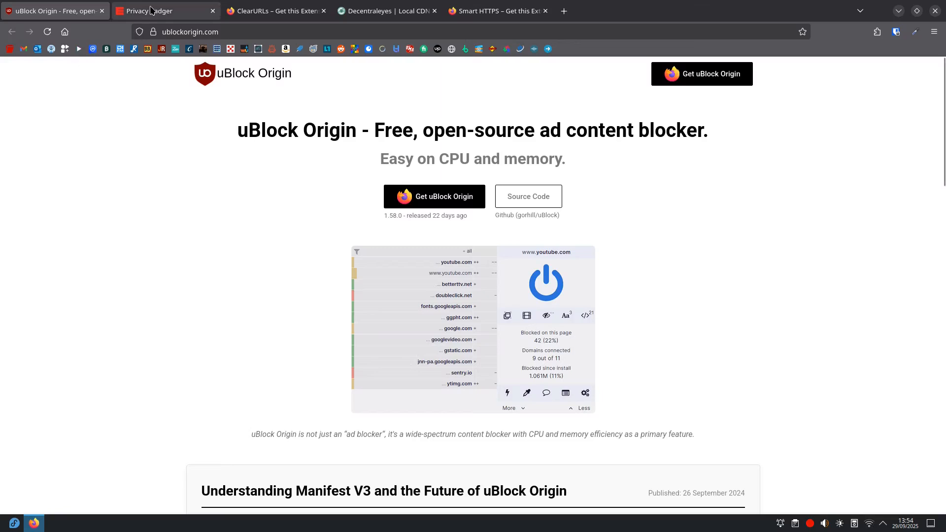
Show the EFF's Privacy Badger extension homepage.
left_click(165, 10)
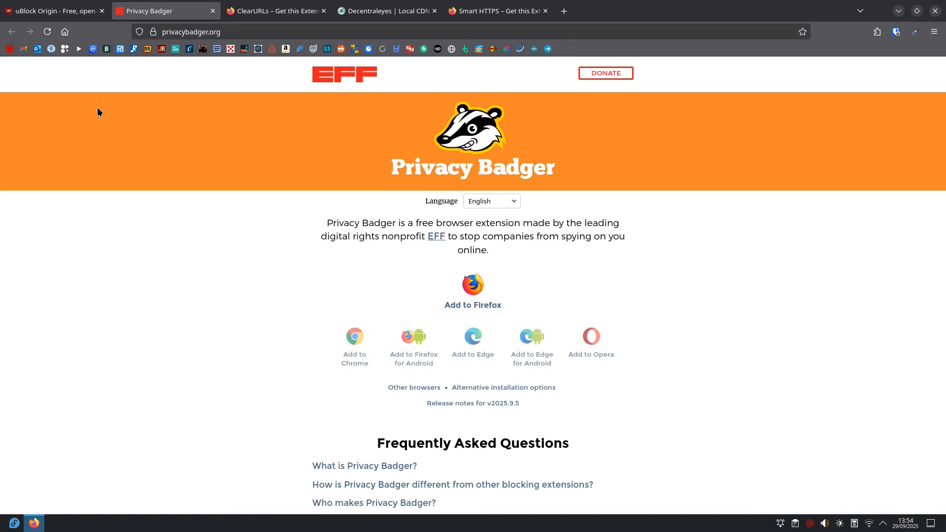
mouse_move(275, 10)
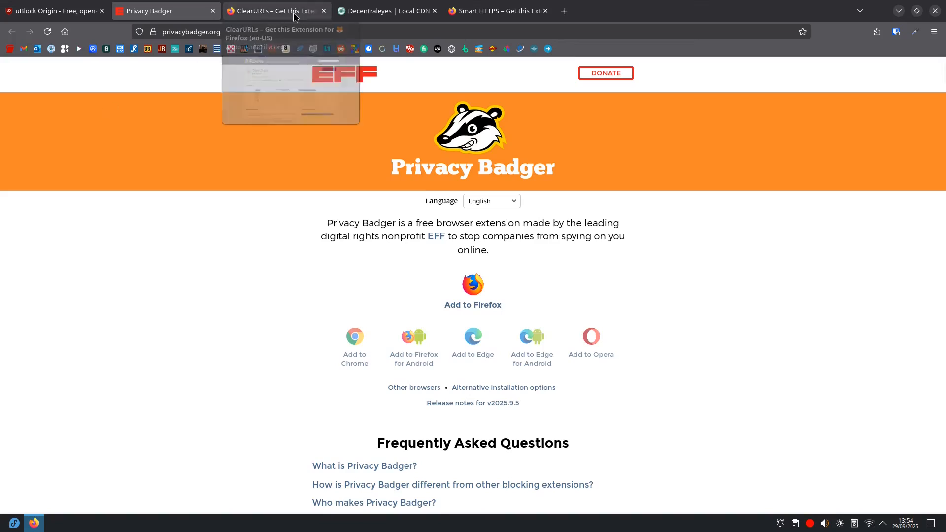
Show the ClearURLs add-on listing on Mozilla Add-ons.
left_click(275, 11)
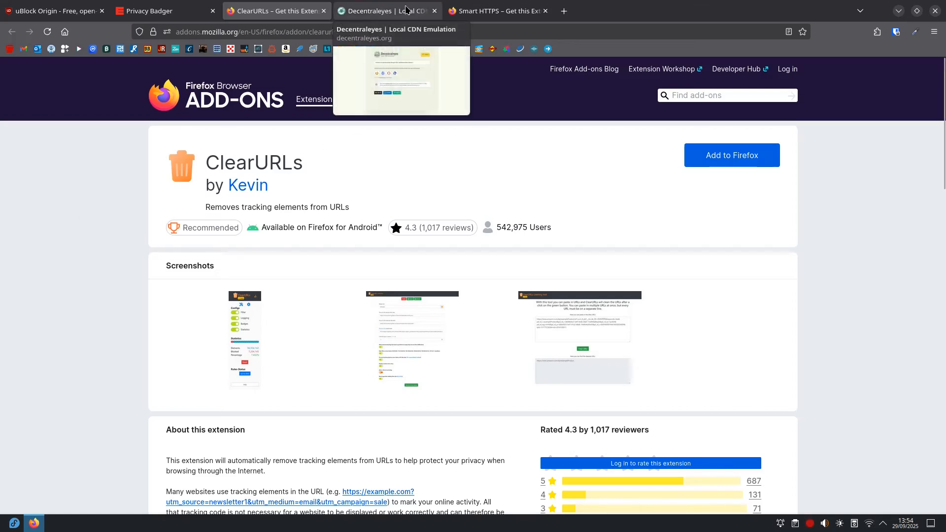
Show the Decentraleyes local CDN emulation homepage.
left_click(386, 10)
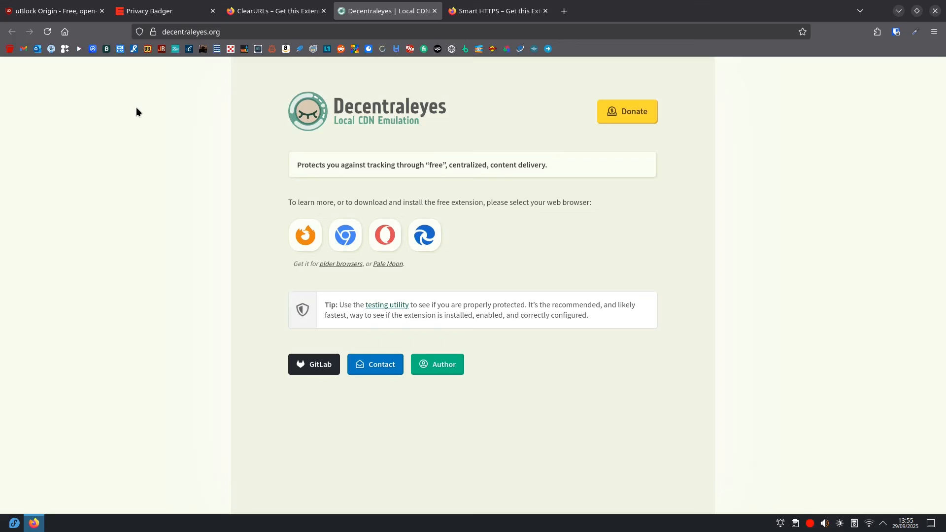
left_click(494, 10)
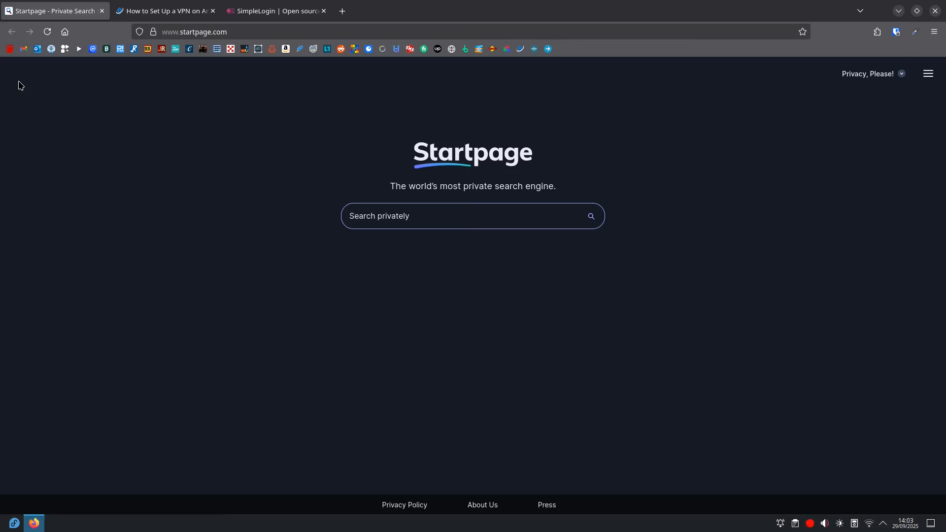
mouse_move(222, 12)
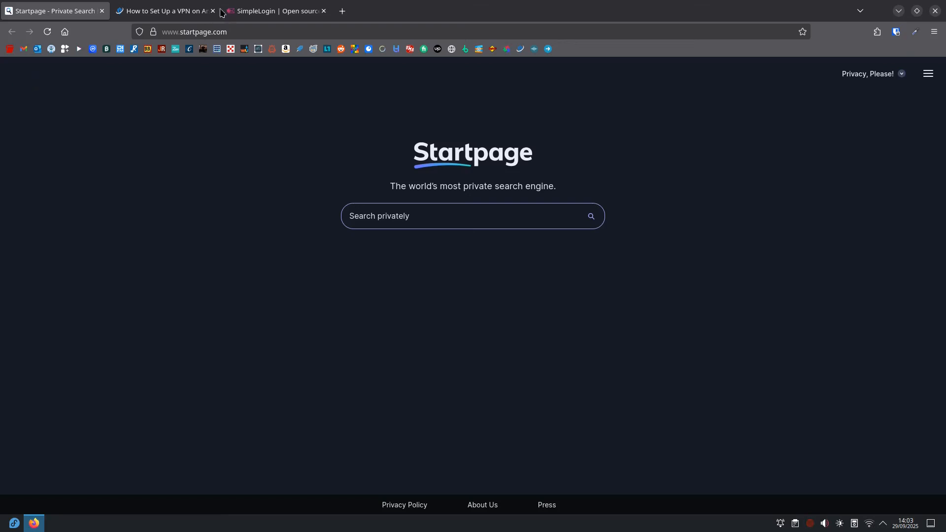
Show the Safe Web Life 'How to Set Up a VPN' guide.
left_click(162, 11)
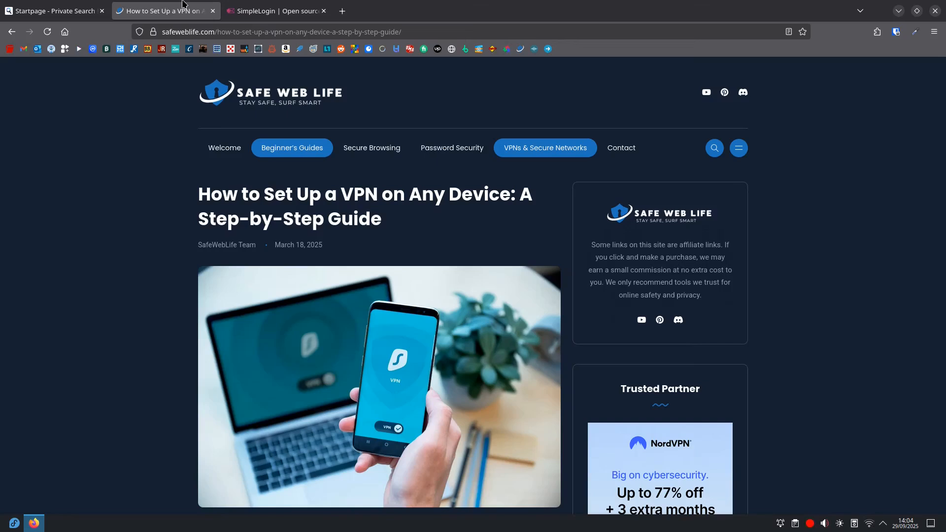
left_click(275, 11)
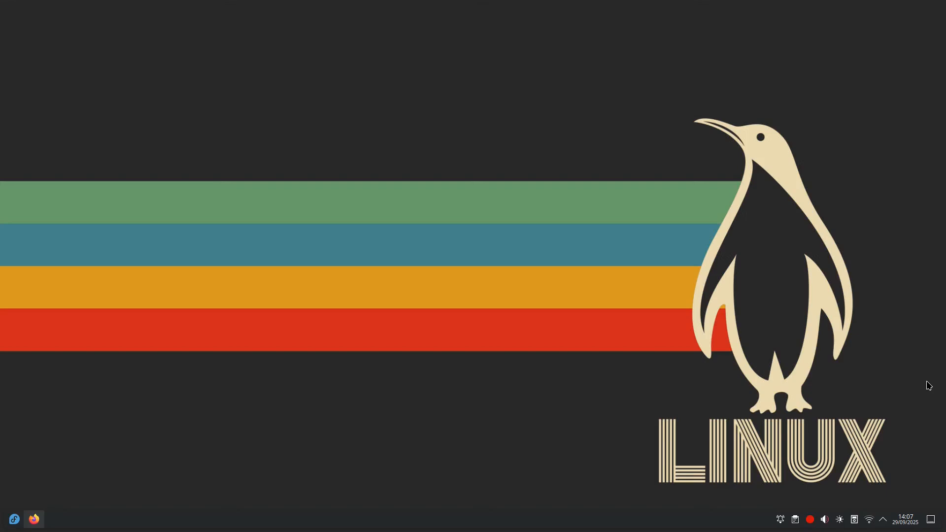
mouse_move(919, 400)
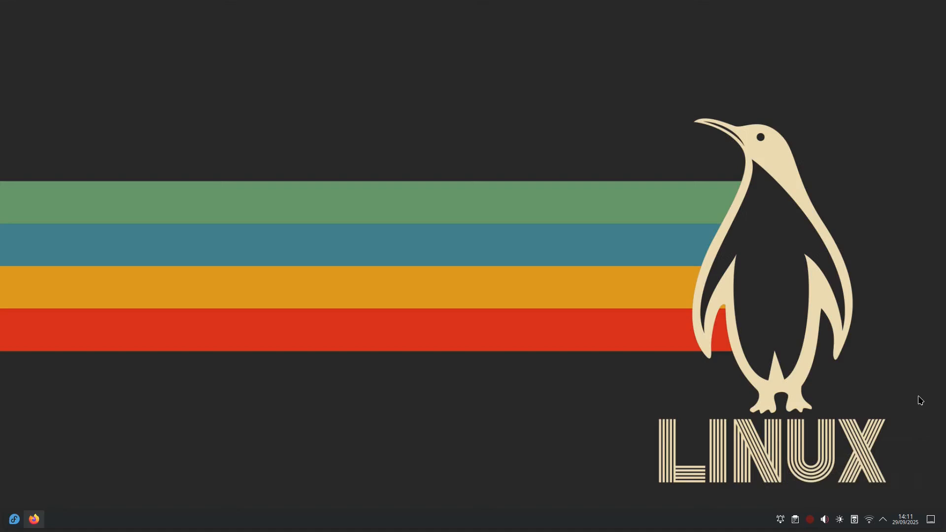